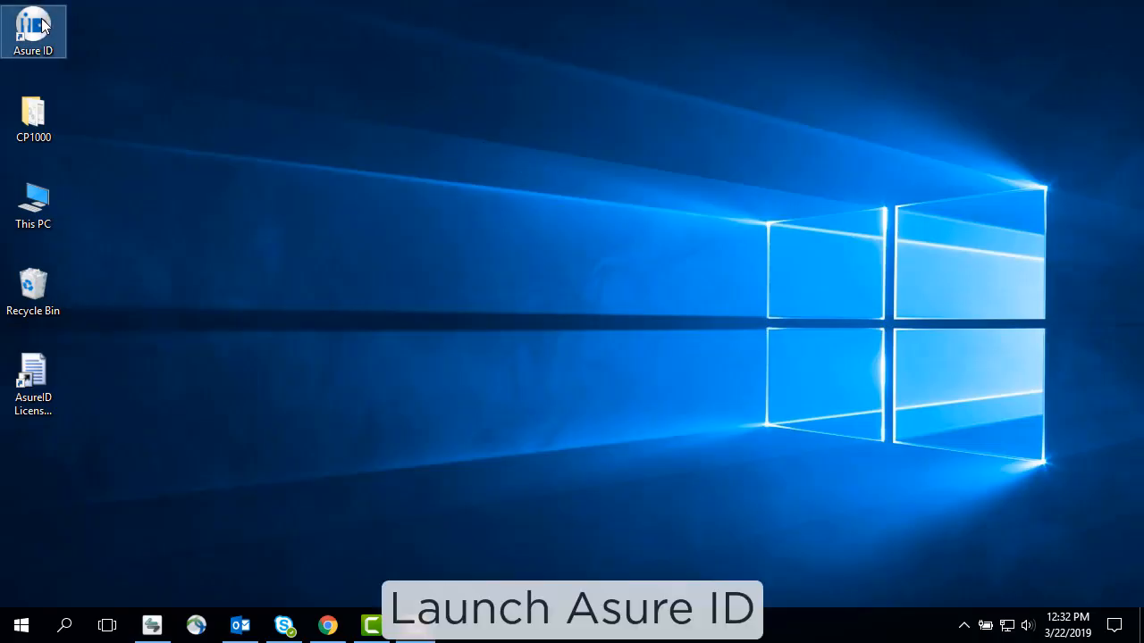
# Launch Asure ID and log in as admin/admin into Card Design
pyautogui.doubleClick(32, 32)
pyautogui.write('a')
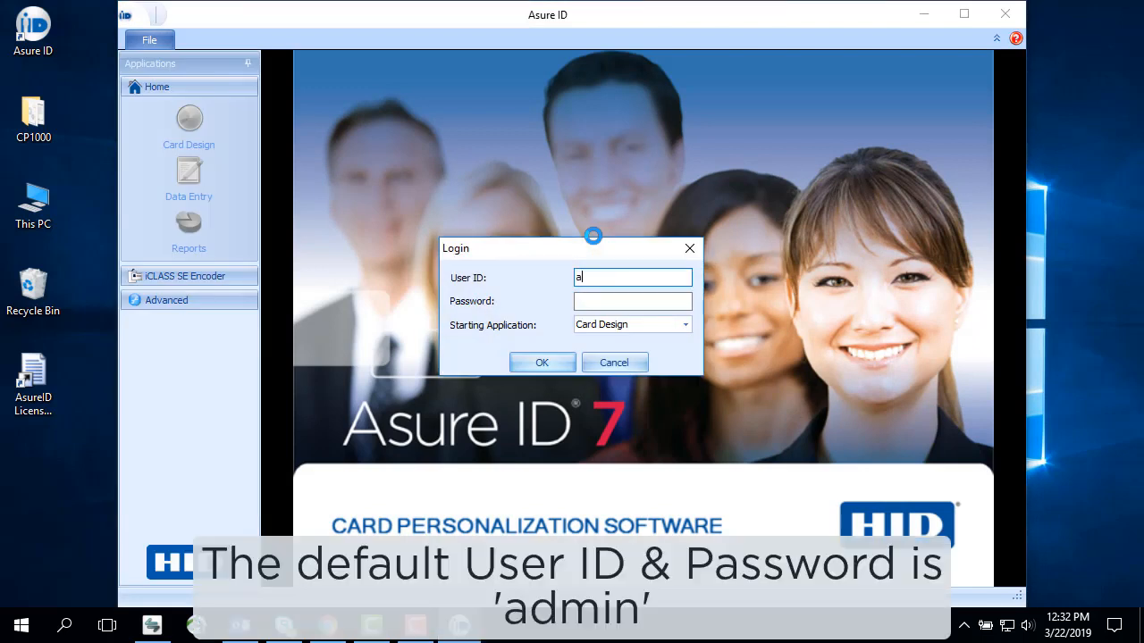
pyautogui.write('dmin')
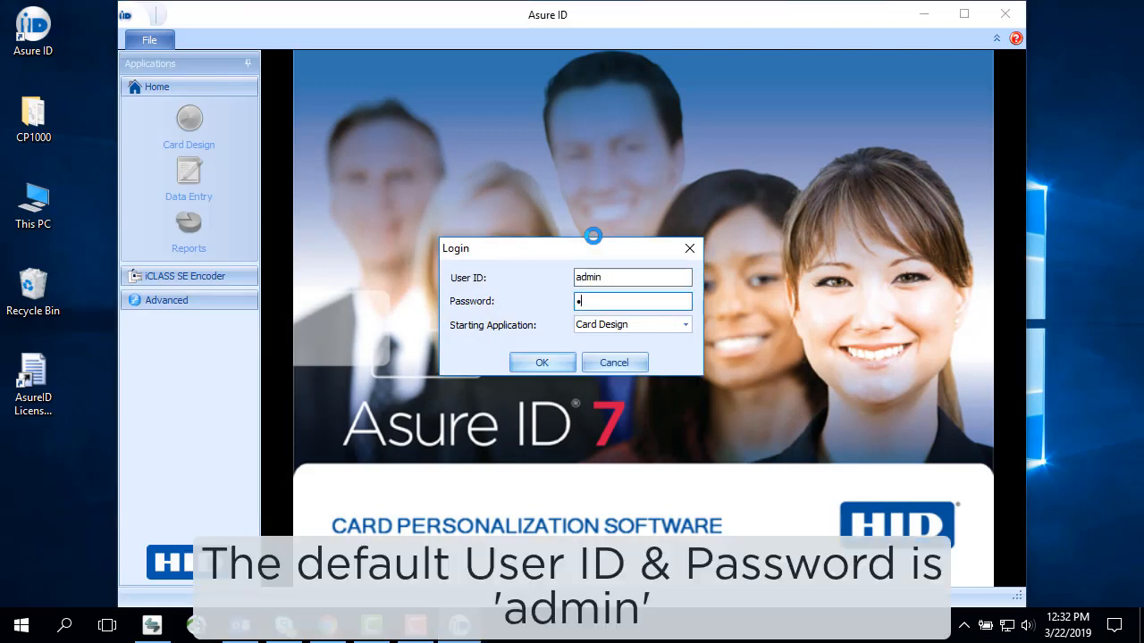
pyautogui.write('dmin')
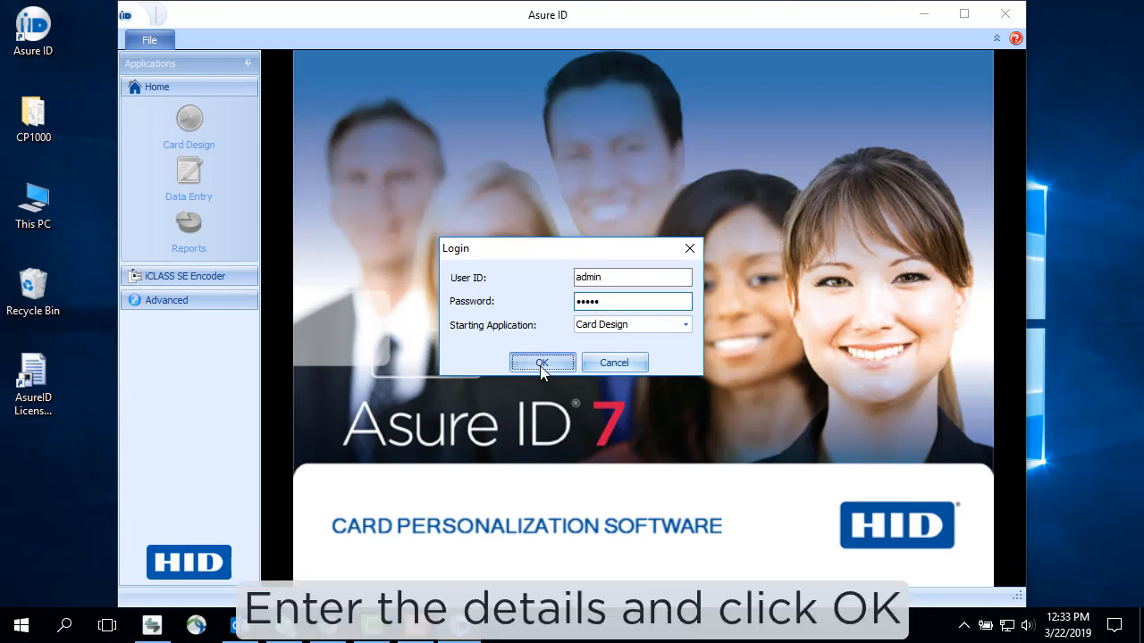
pyautogui.click(541, 361)
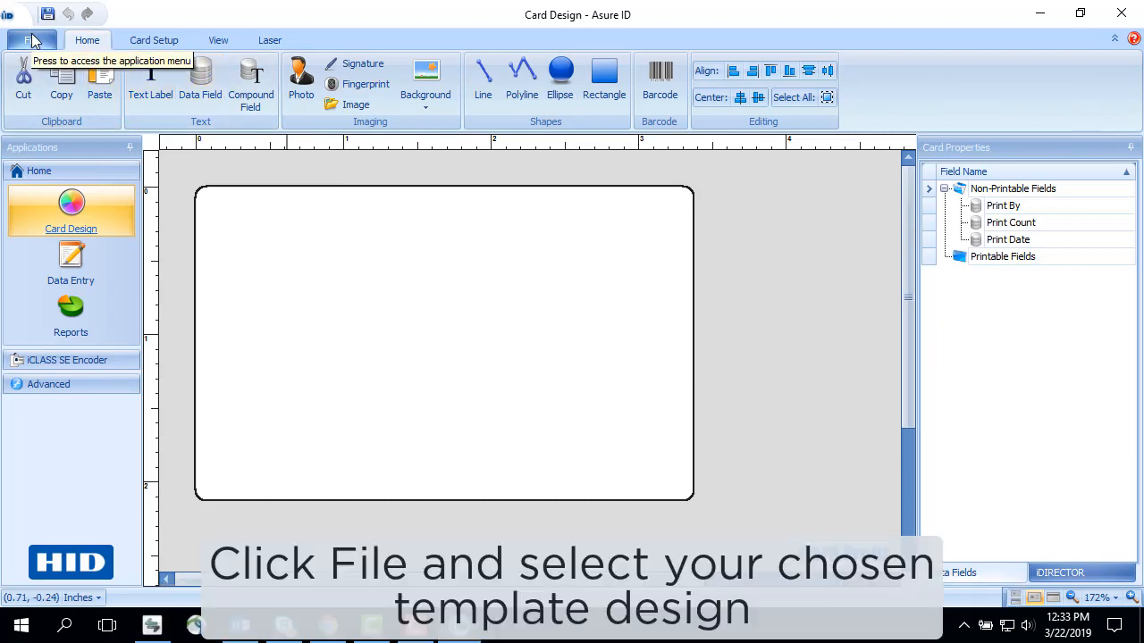
# Open the Metro_Transit_rev14A template from Recent Templates
pyautogui.click(32, 39)
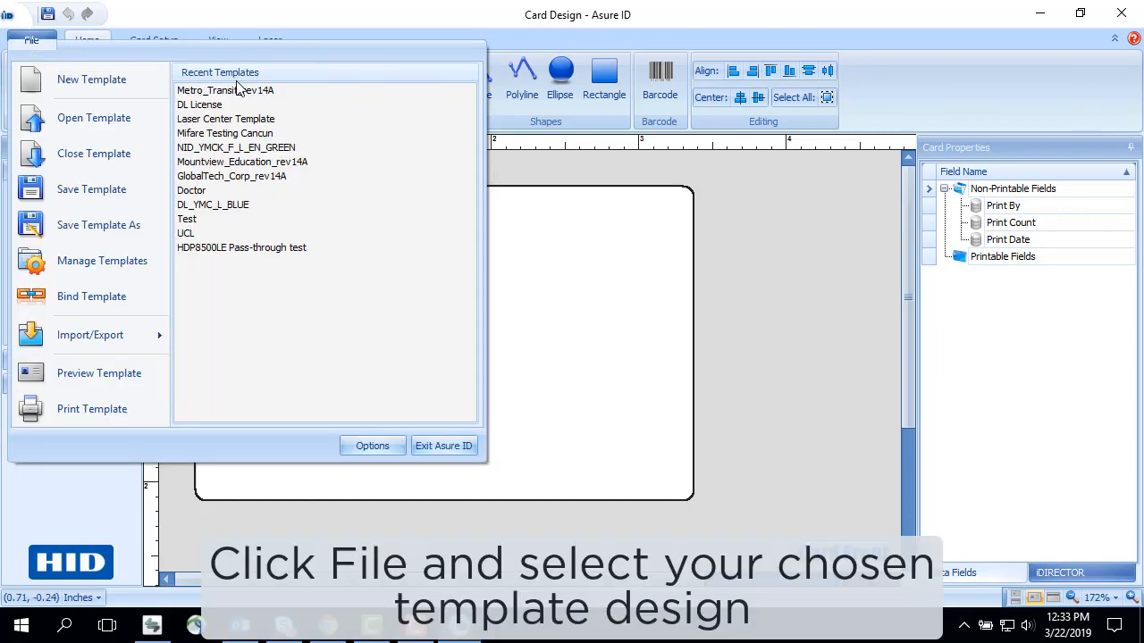
pyautogui.click(225, 89)
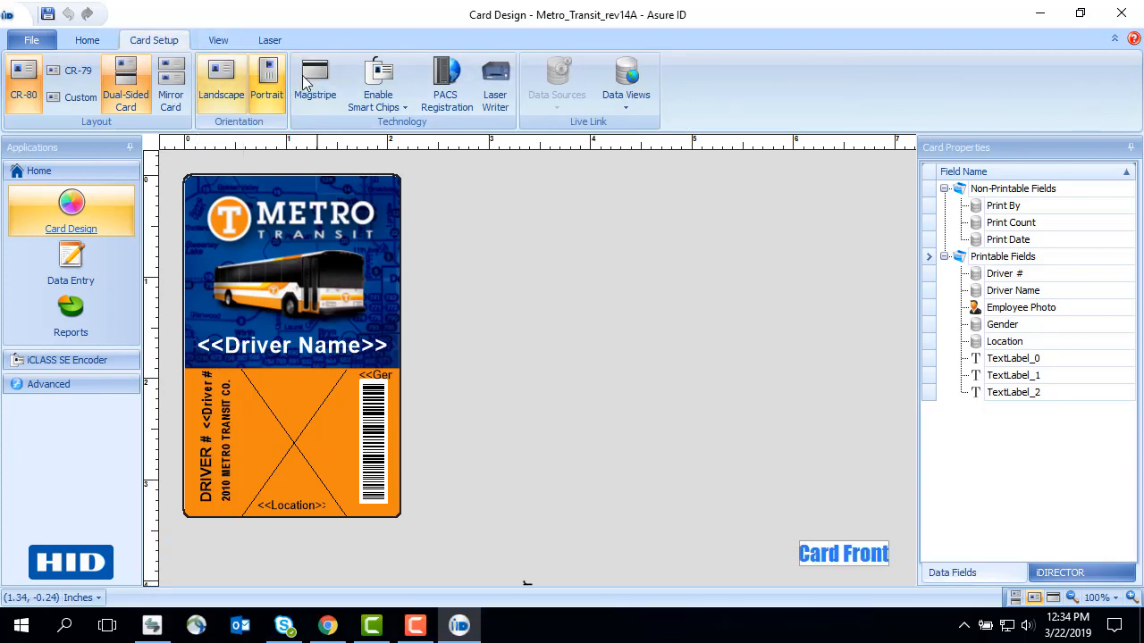
# In Magstripe setup, add Driver Name to Track 1 and Driver # to Track 2
pyautogui.click(315, 81)
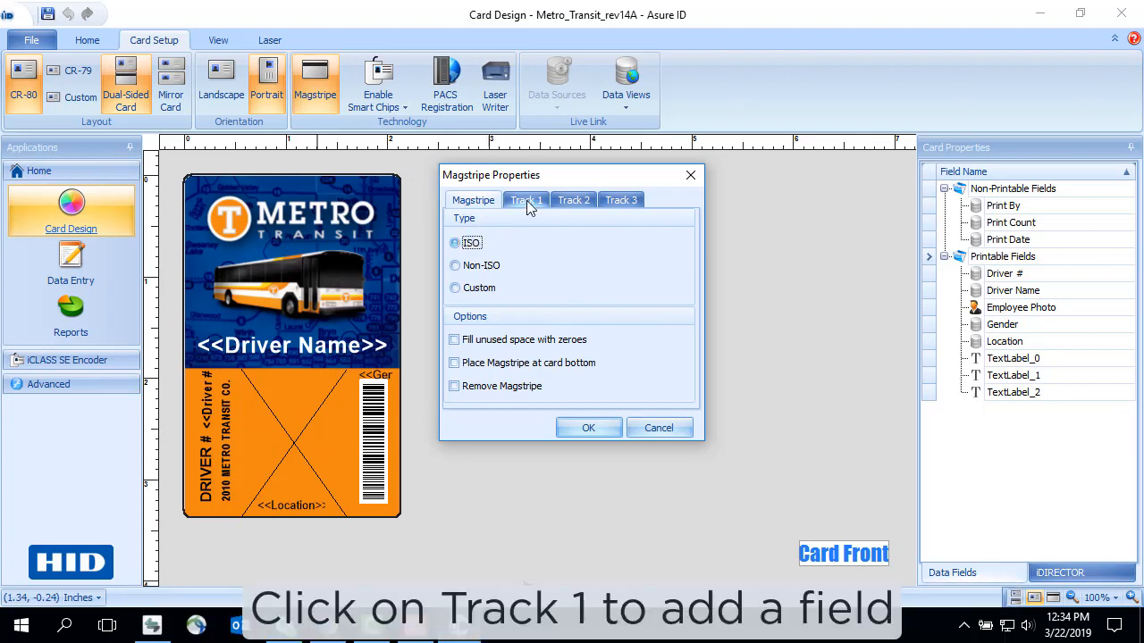
pyautogui.click(525, 200)
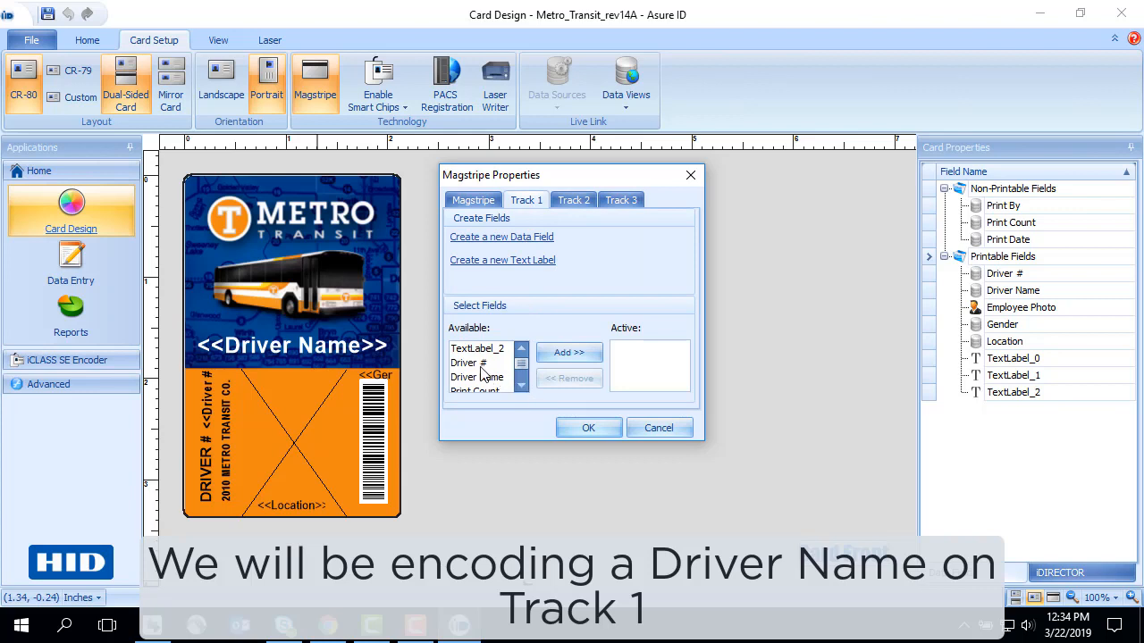
pyautogui.click(477, 376)
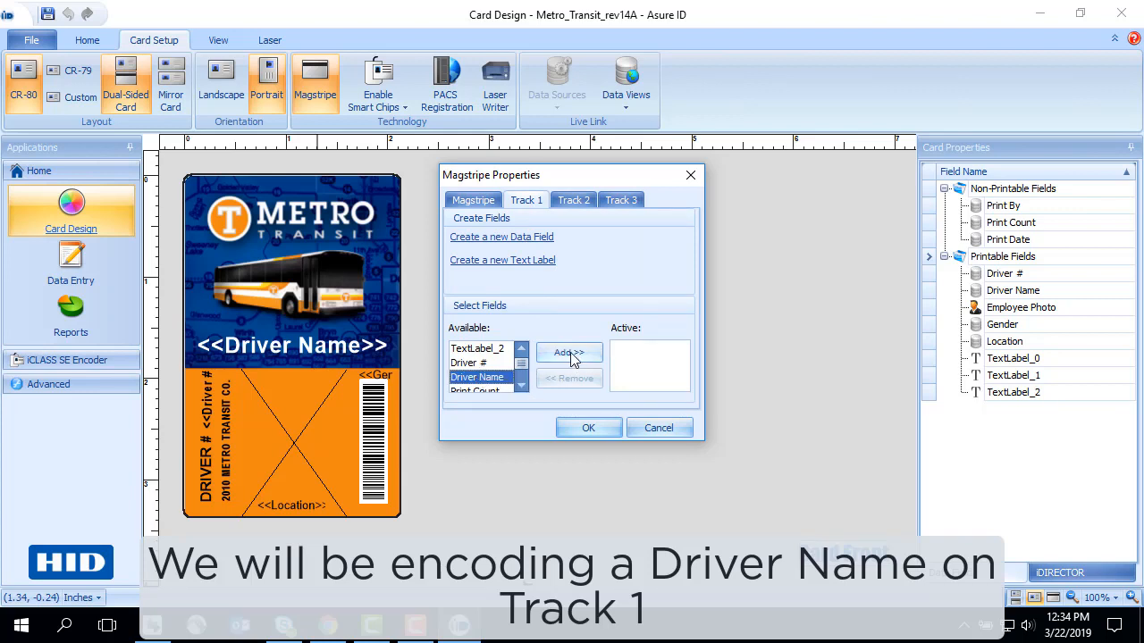
pyautogui.click(568, 352)
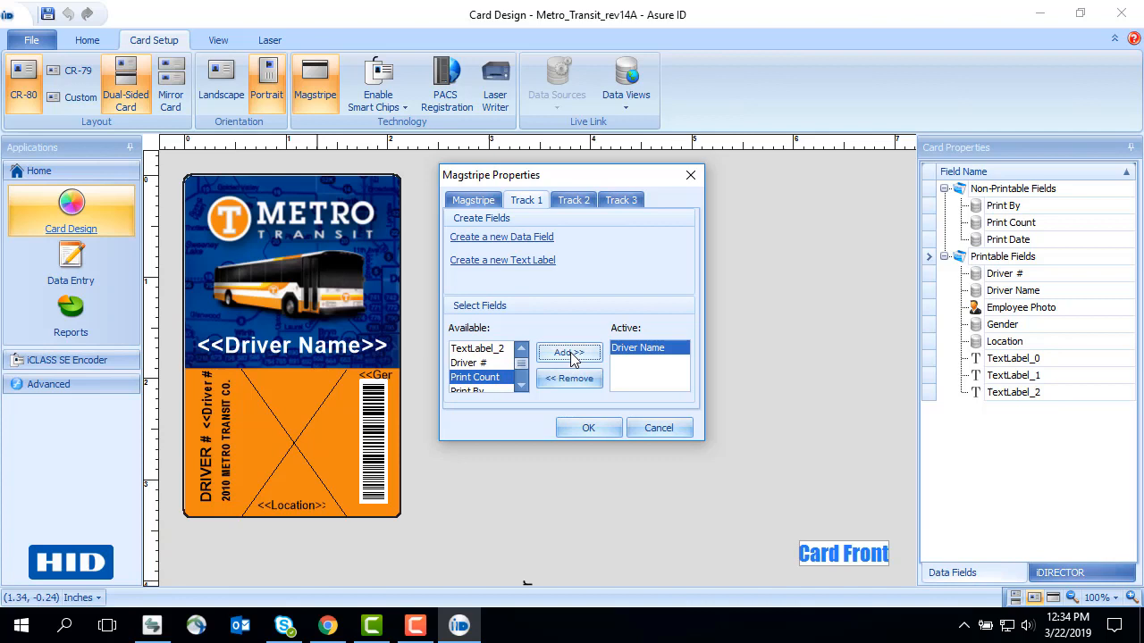
pyautogui.click(572, 200)
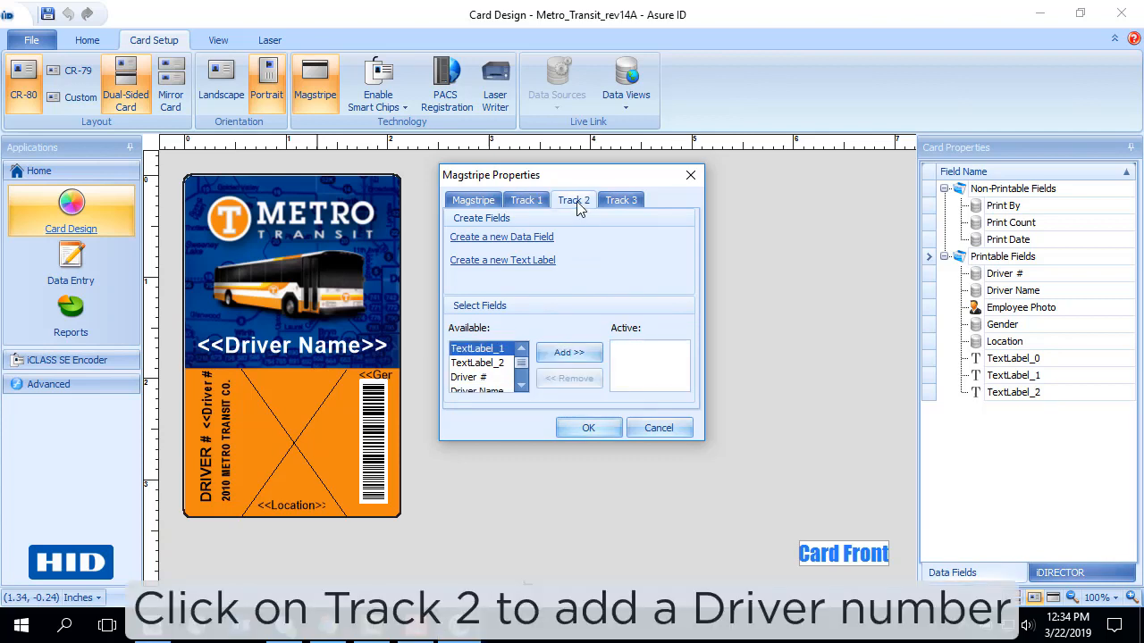
pyautogui.scroll(-3)
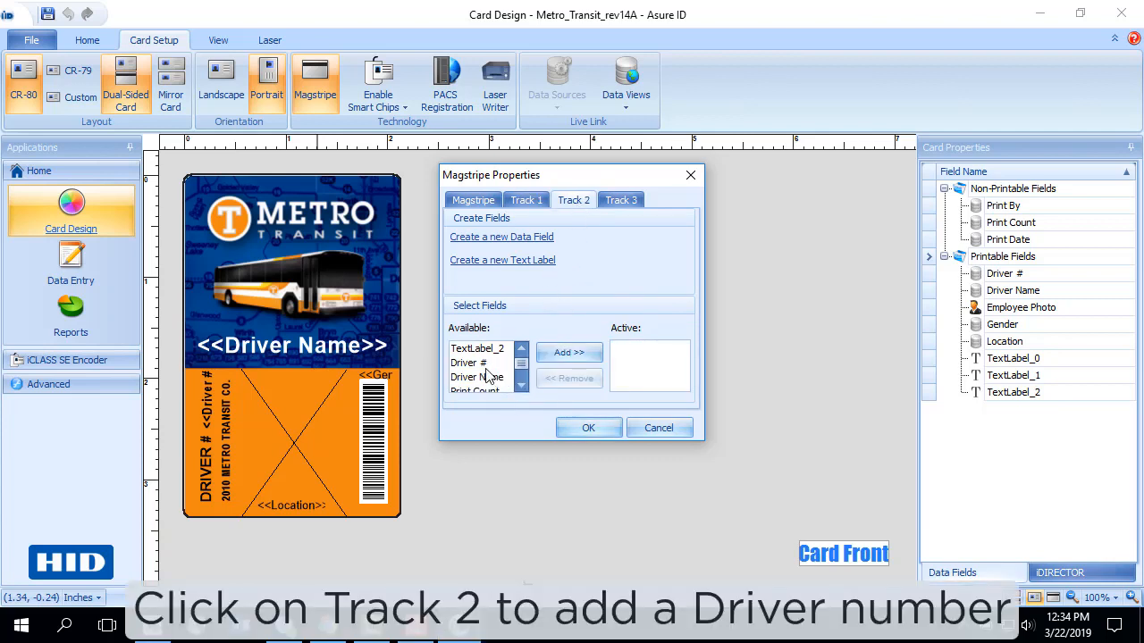
pyautogui.click(468, 361)
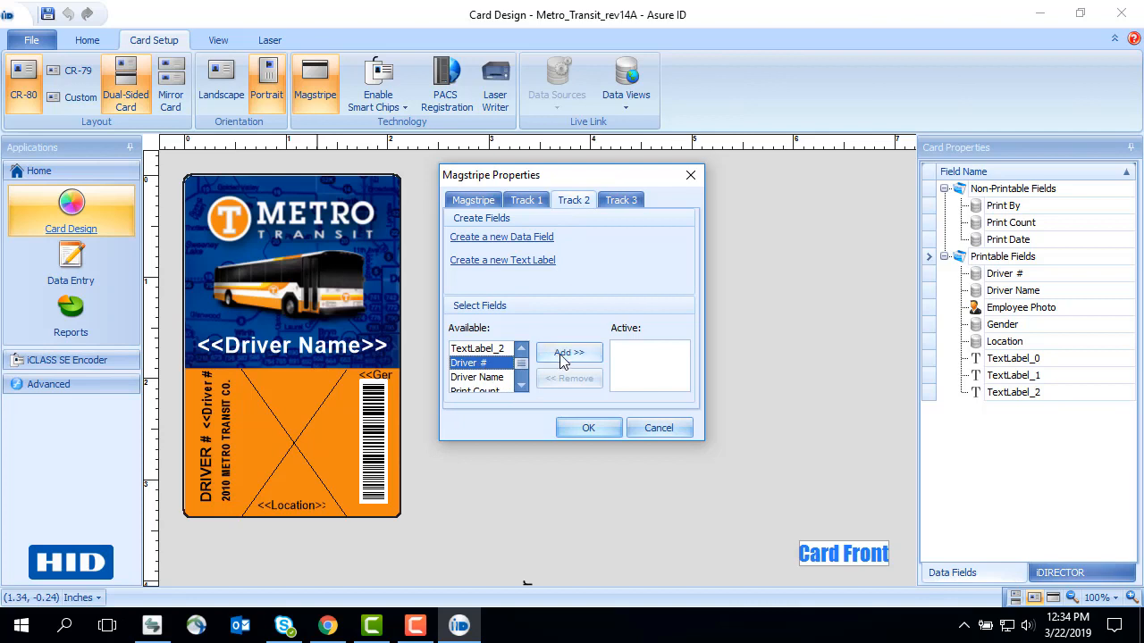
pyautogui.click(568, 352)
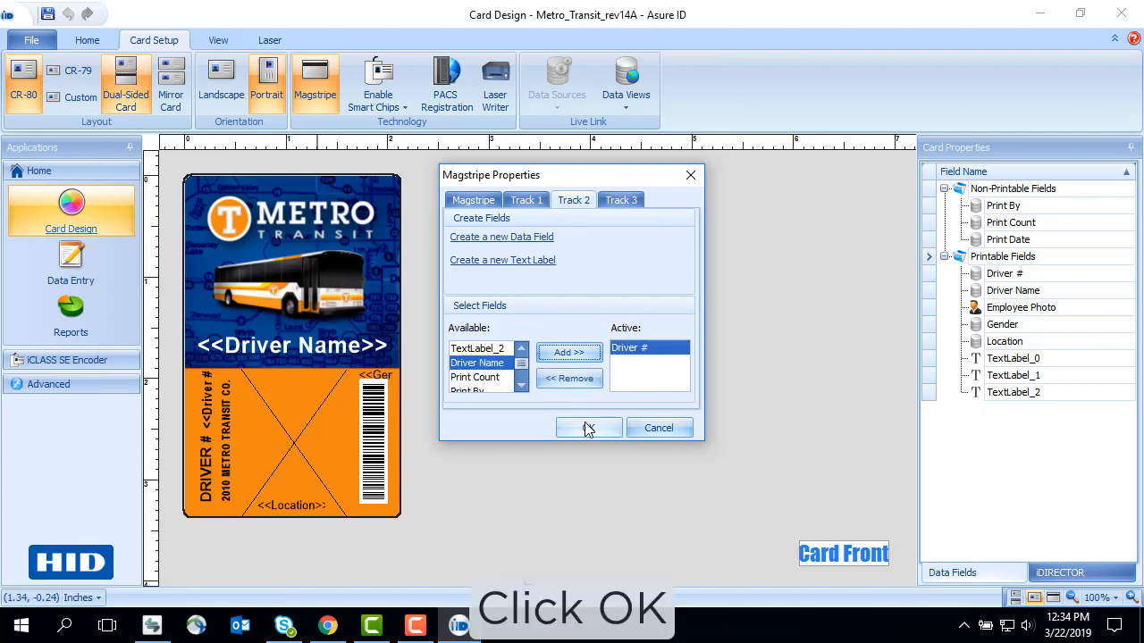
pyautogui.click(589, 427)
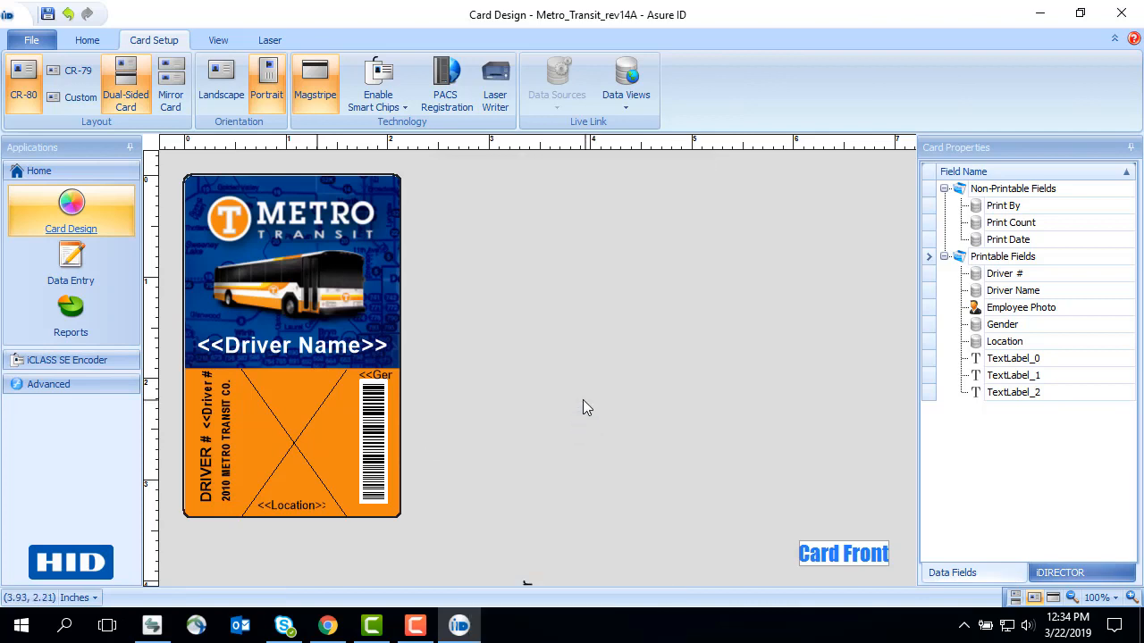
# Show card front and back, then switch to Data Entry showing record 1 of 3
pyautogui.click(125, 86)
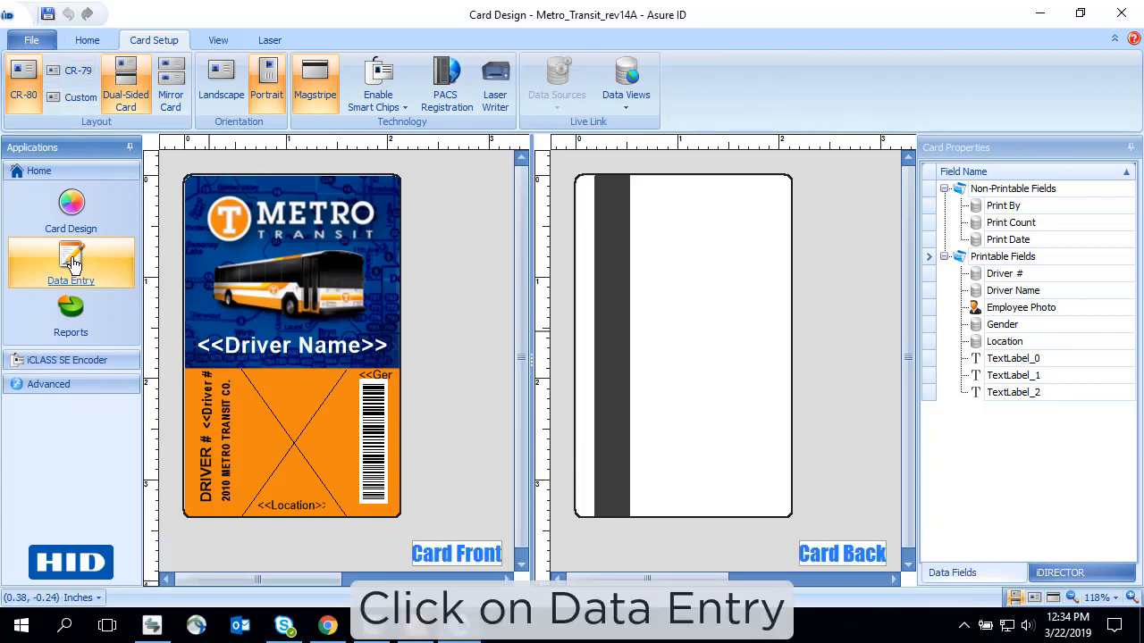
pyautogui.click(71, 263)
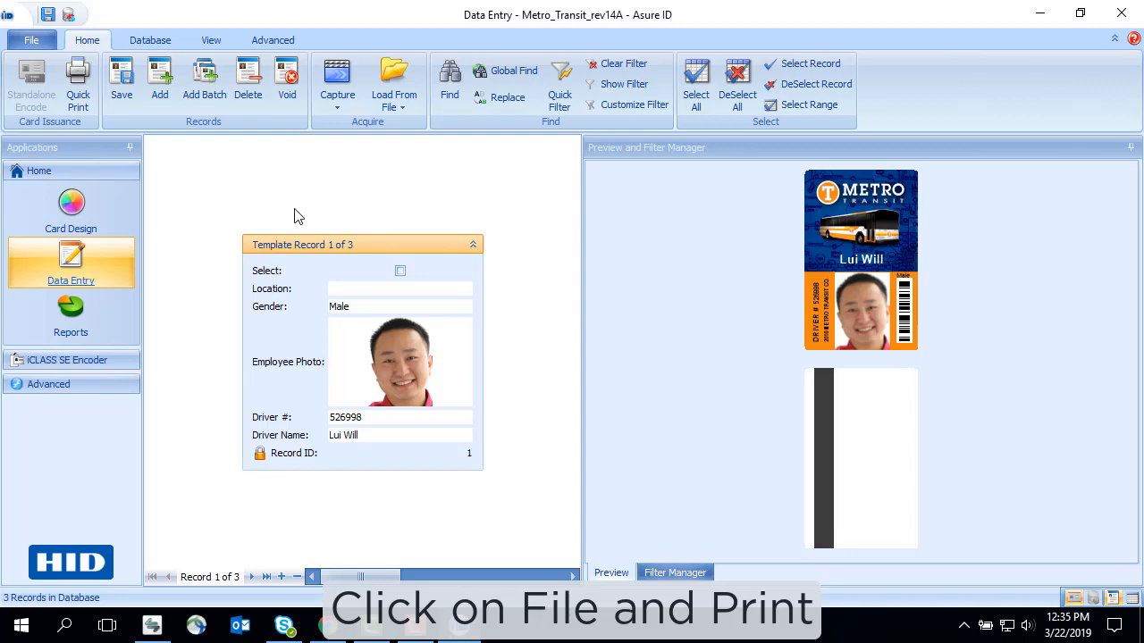
# Print the current record to the DTC1500 Card Printer via File > Print > Print Card
pyautogui.click(32, 39)
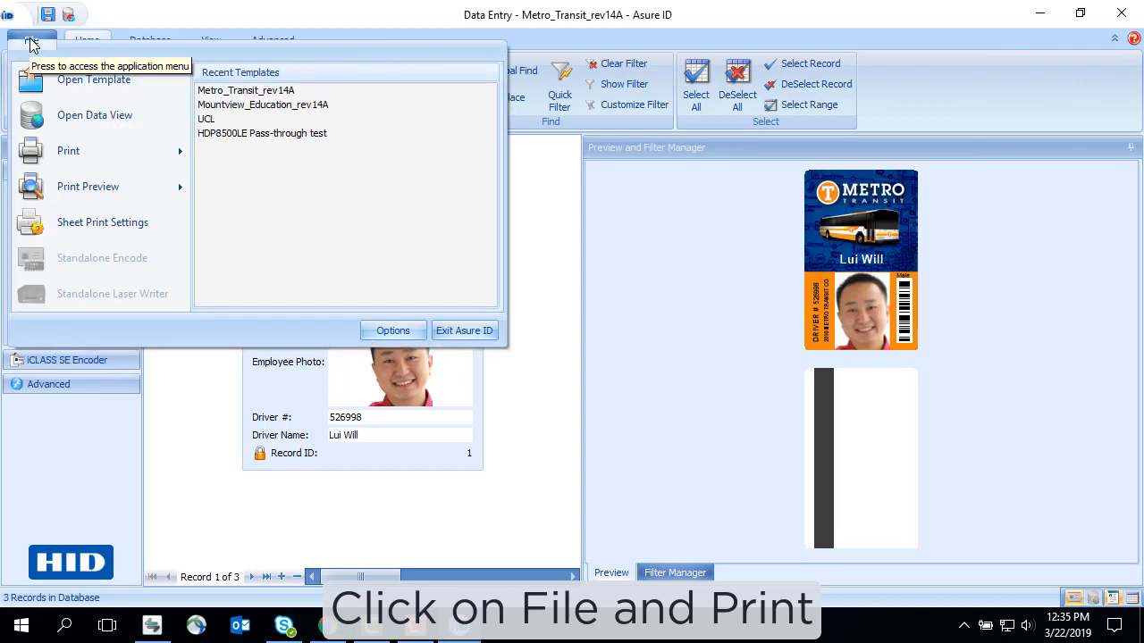
pyautogui.click(68, 150)
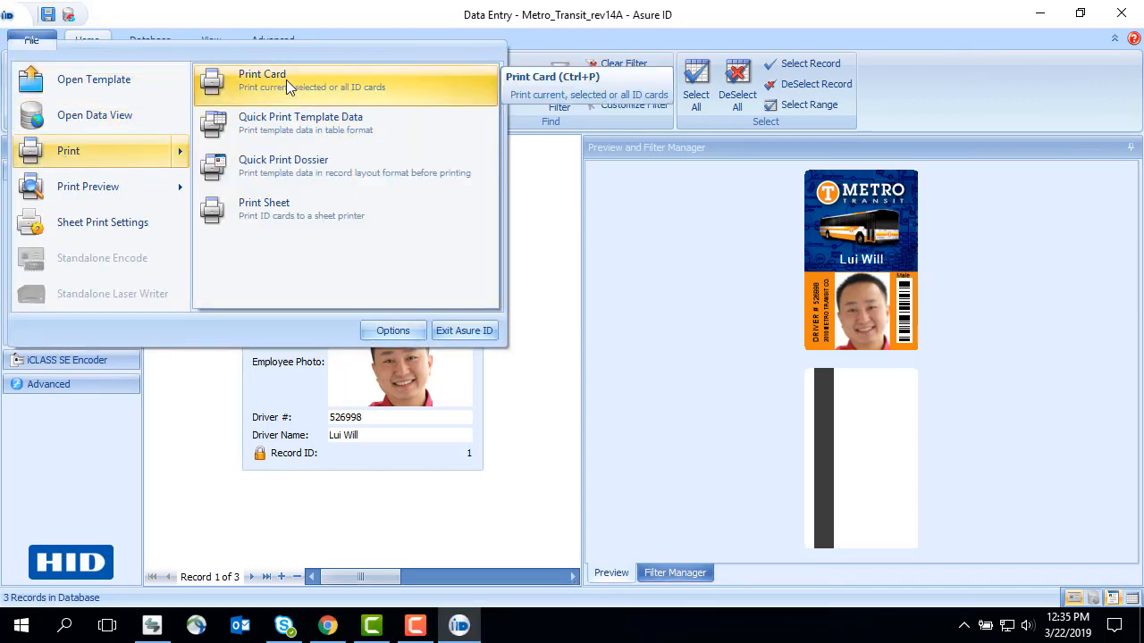
pyautogui.click(261, 79)
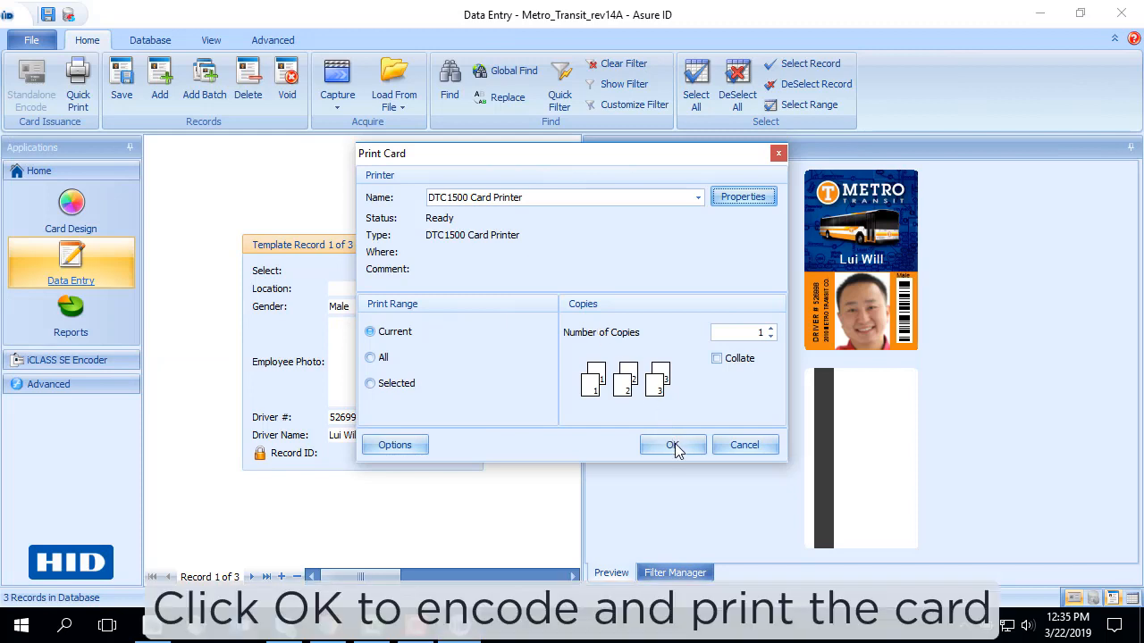
pyautogui.click(668, 445)
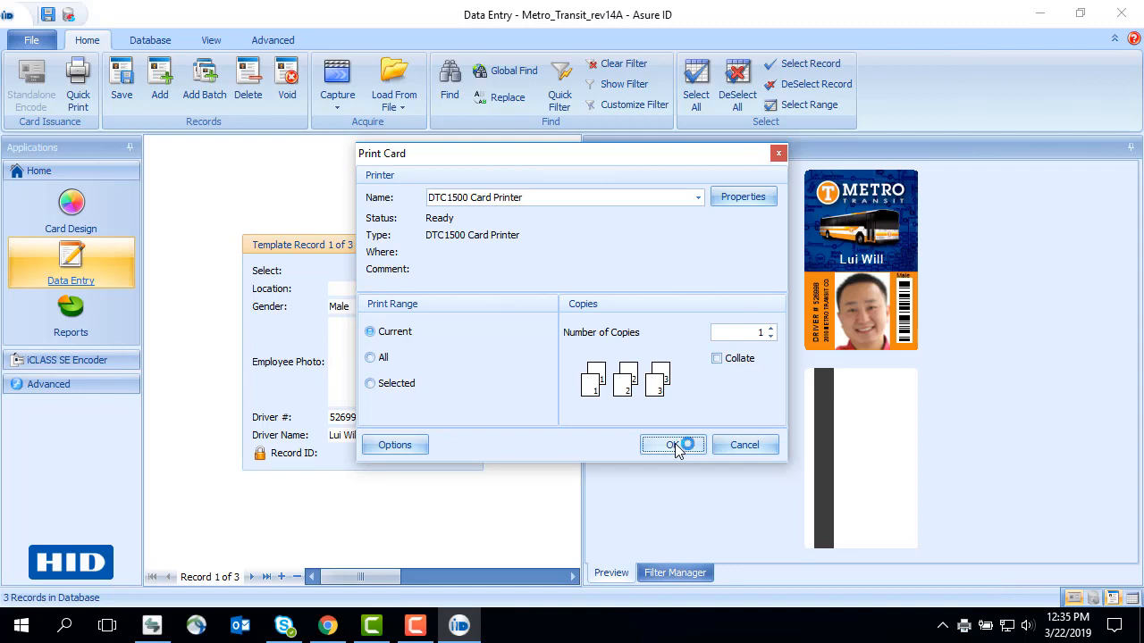
pyautogui.click(672, 443)
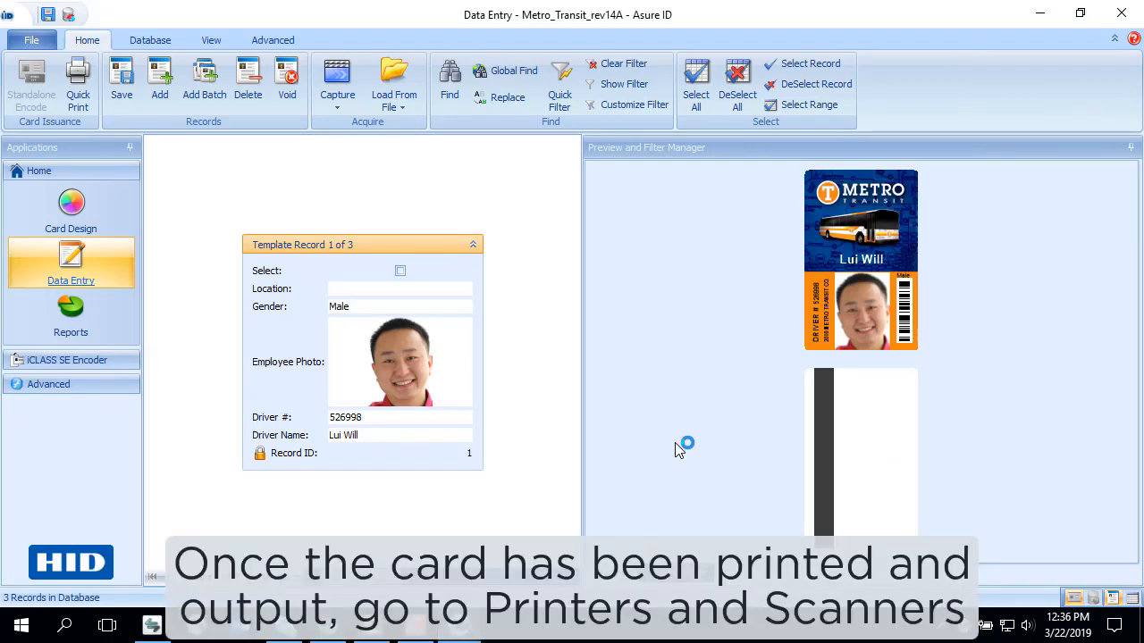
# Search 'printer' and open the DTC1500 Card Printer's management page in Printers & scanners
pyautogui.write('prin')
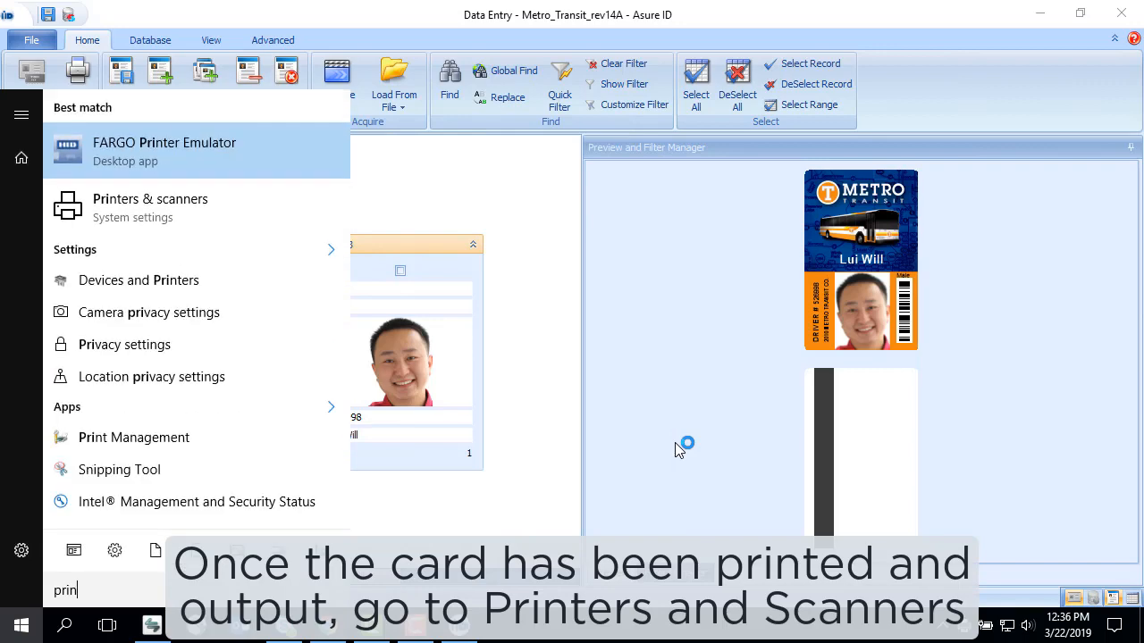
pyautogui.write('ter')
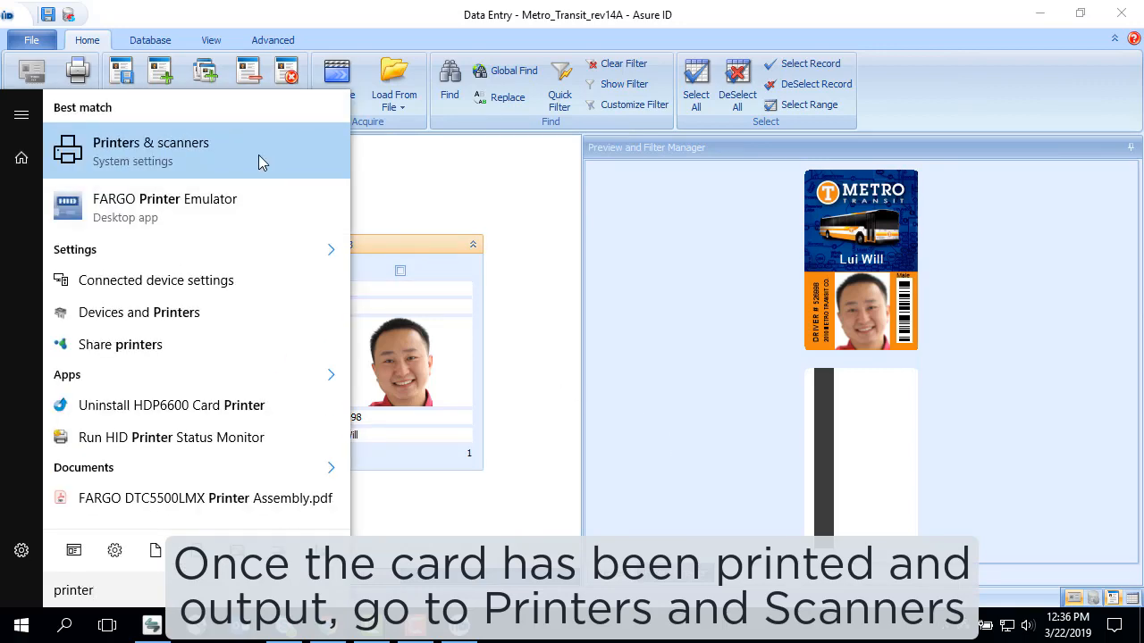
pyautogui.click(150, 143)
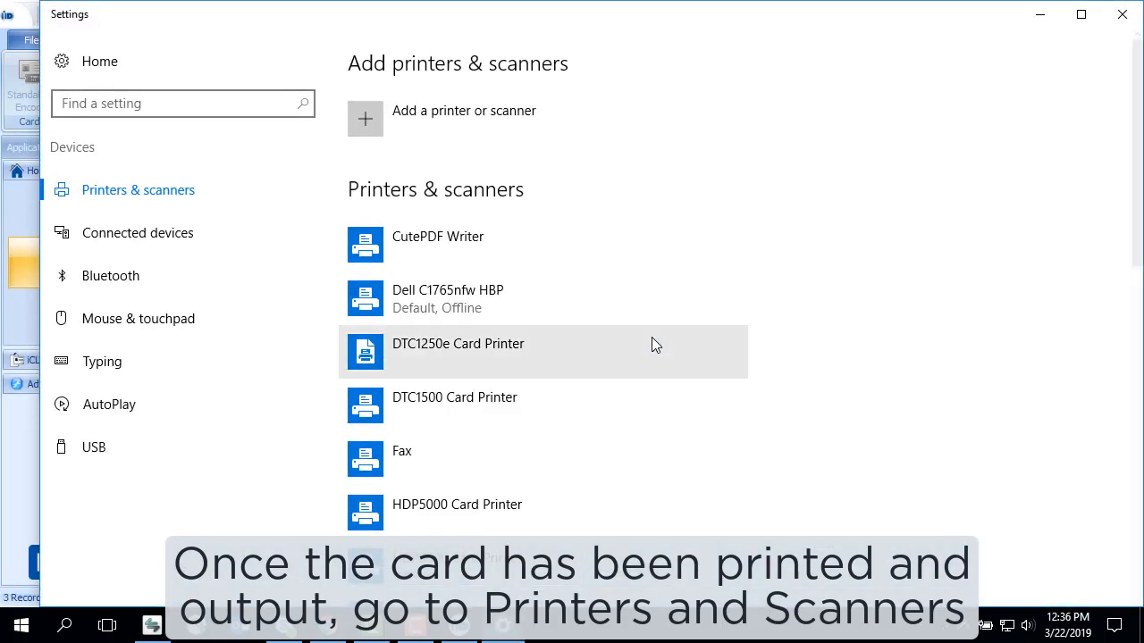
pyautogui.click(454, 396)
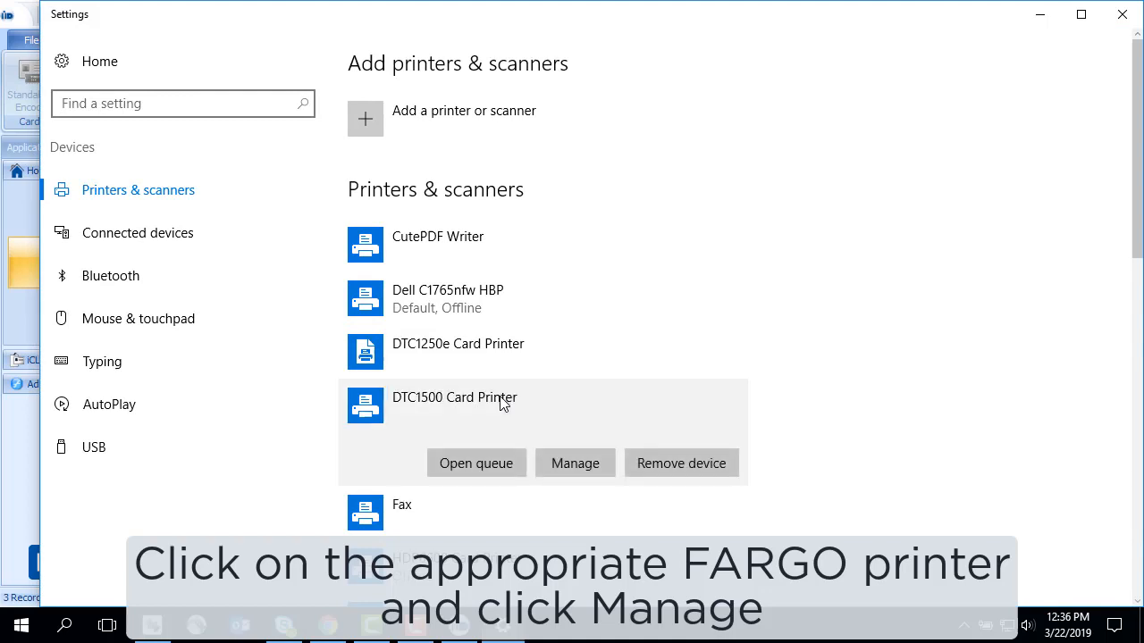
pyautogui.click(576, 463)
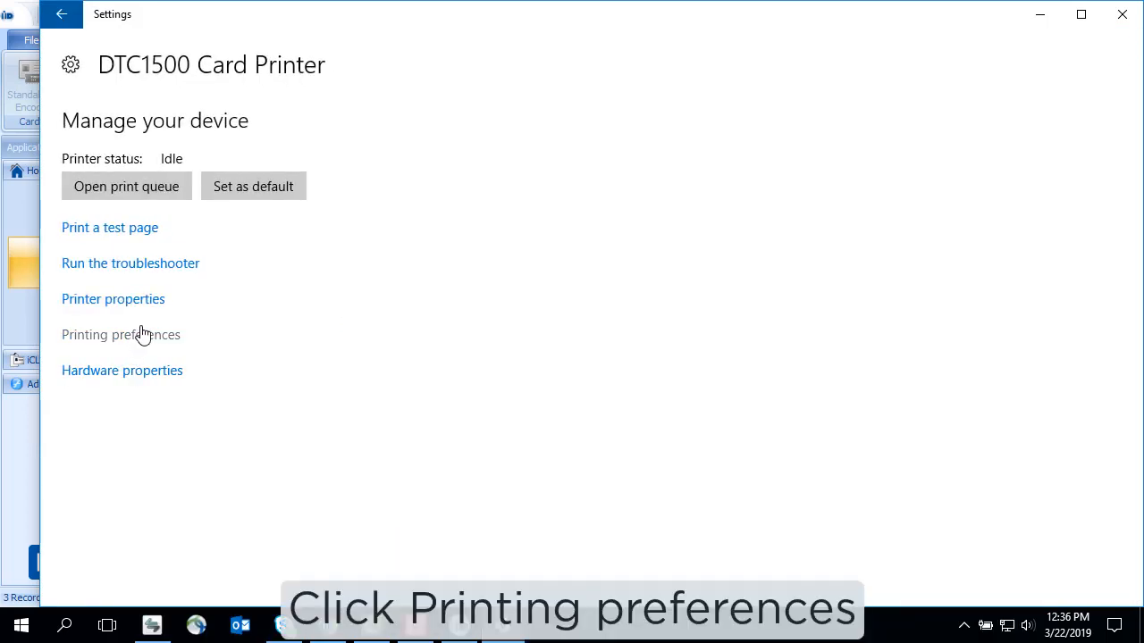
# Open the printer's Printing preferences and launch Diagnostics (FARGO Workbench)
pyautogui.click(121, 334)
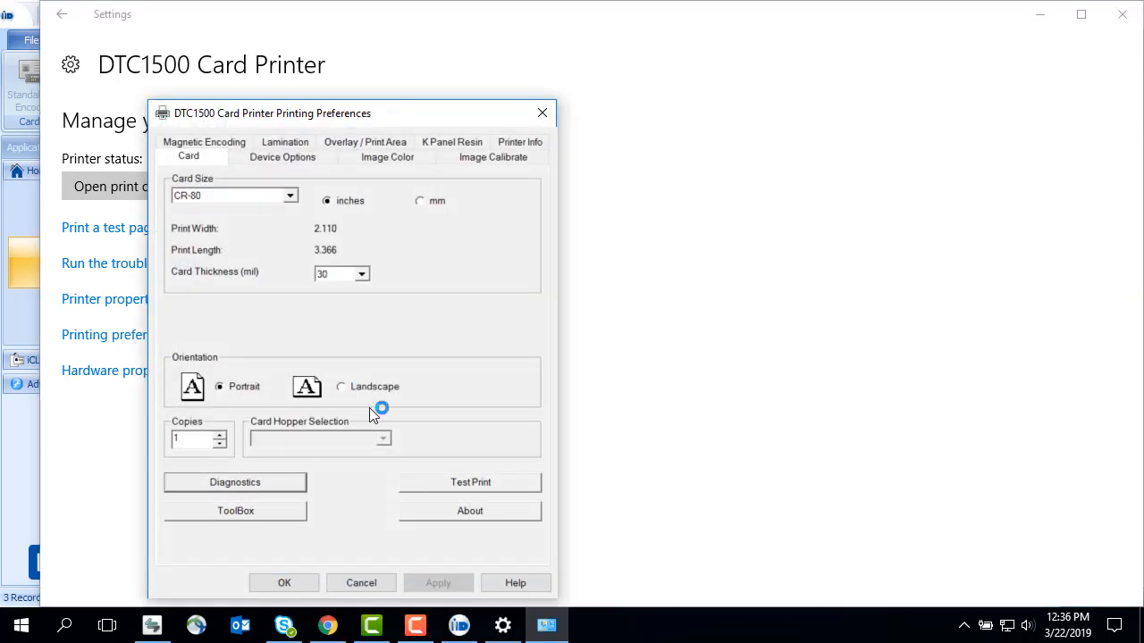
pyautogui.click(234, 483)
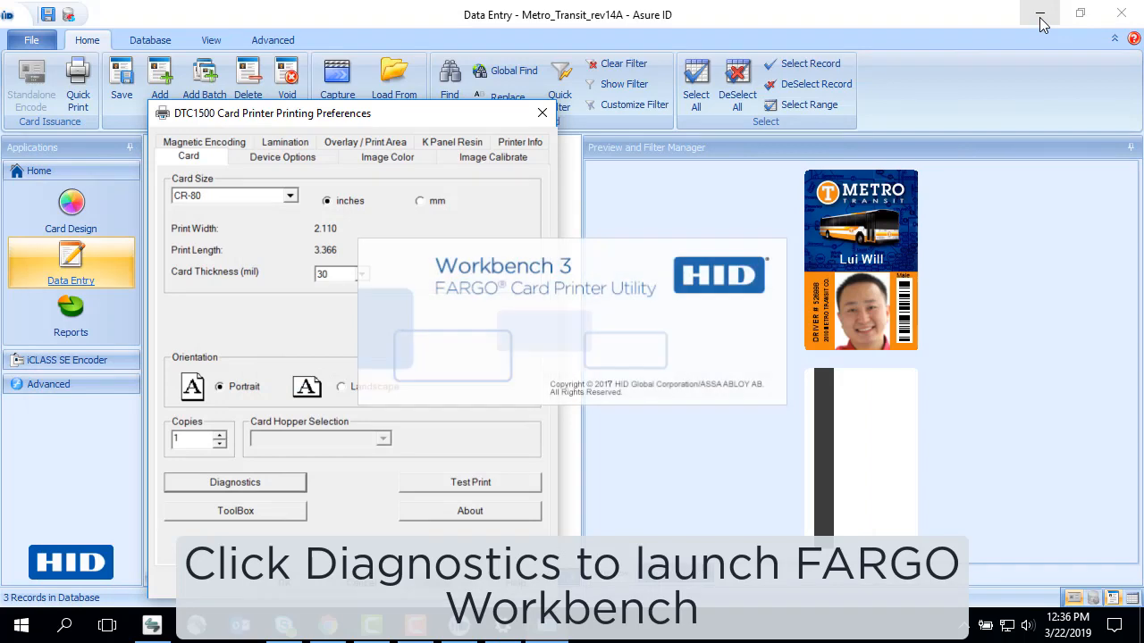
# Connect FARGO Workbench to the DTC1500 Card Printer from the Printer dropdown
pyautogui.click(234, 482)
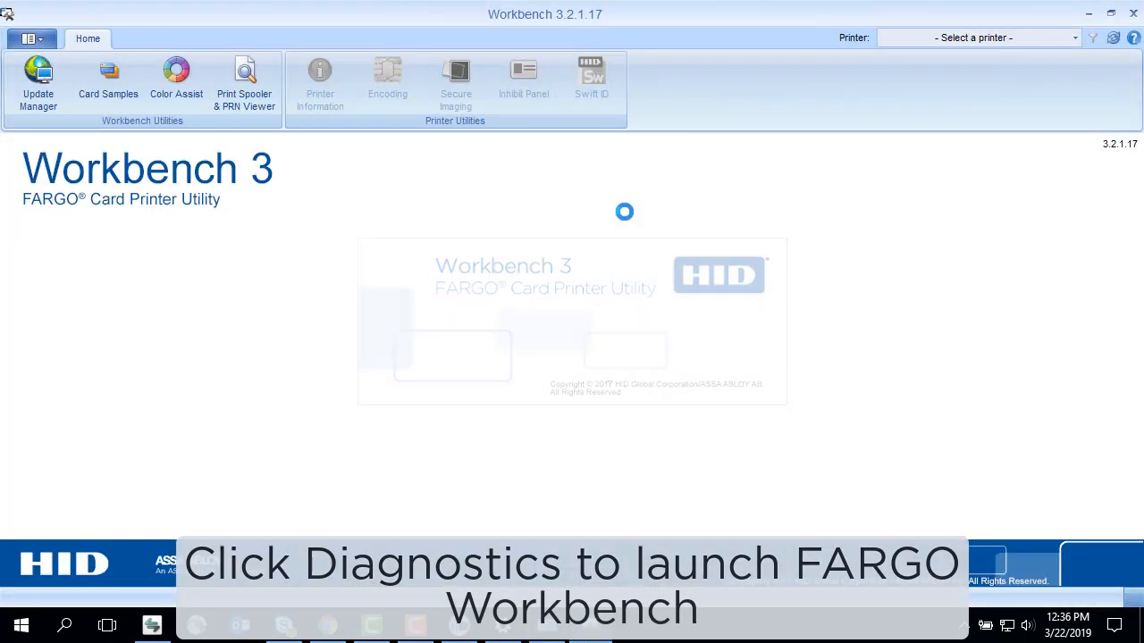
pyautogui.click(1073, 38)
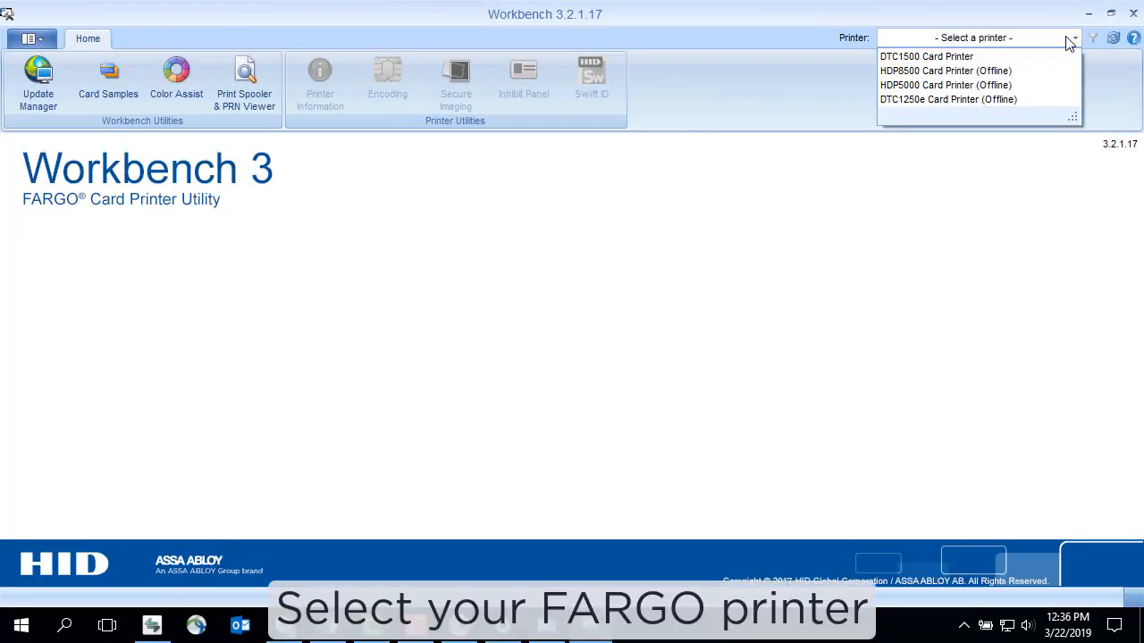
pyautogui.click(926, 55)
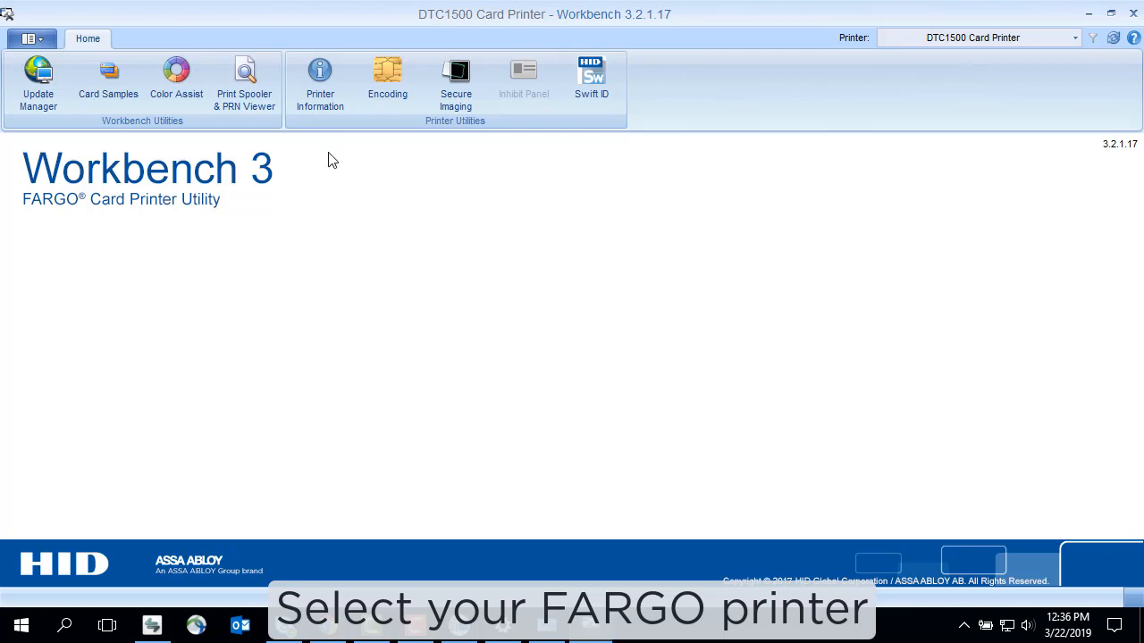
# Open Card Samples and show the Magnetic Encoding track data
pyautogui.click(107, 80)
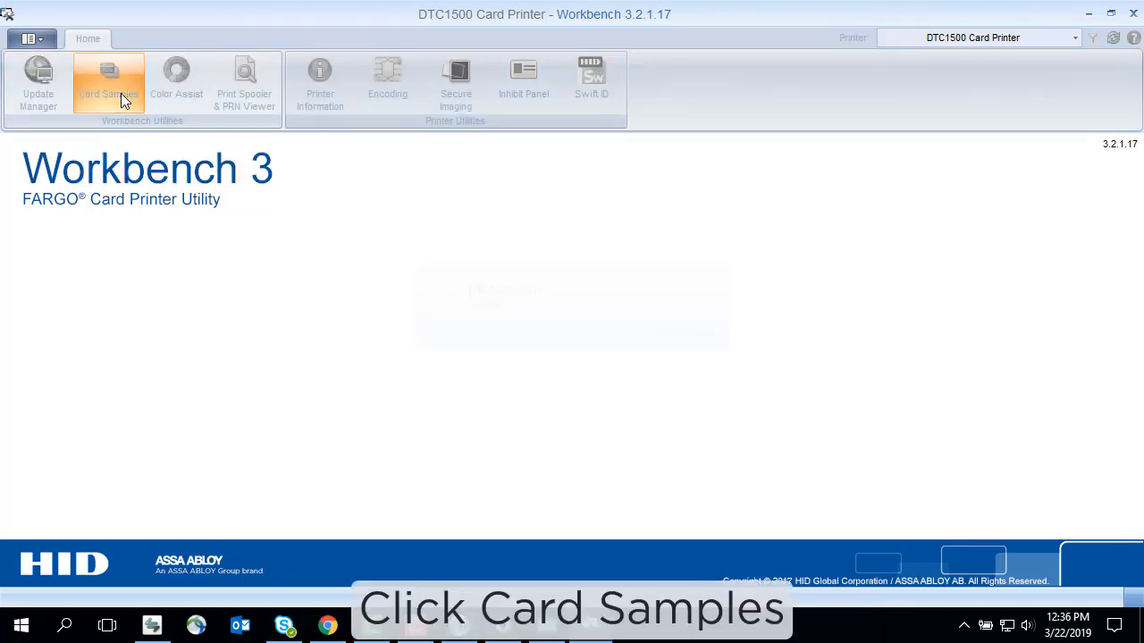
pyautogui.click(107, 80)
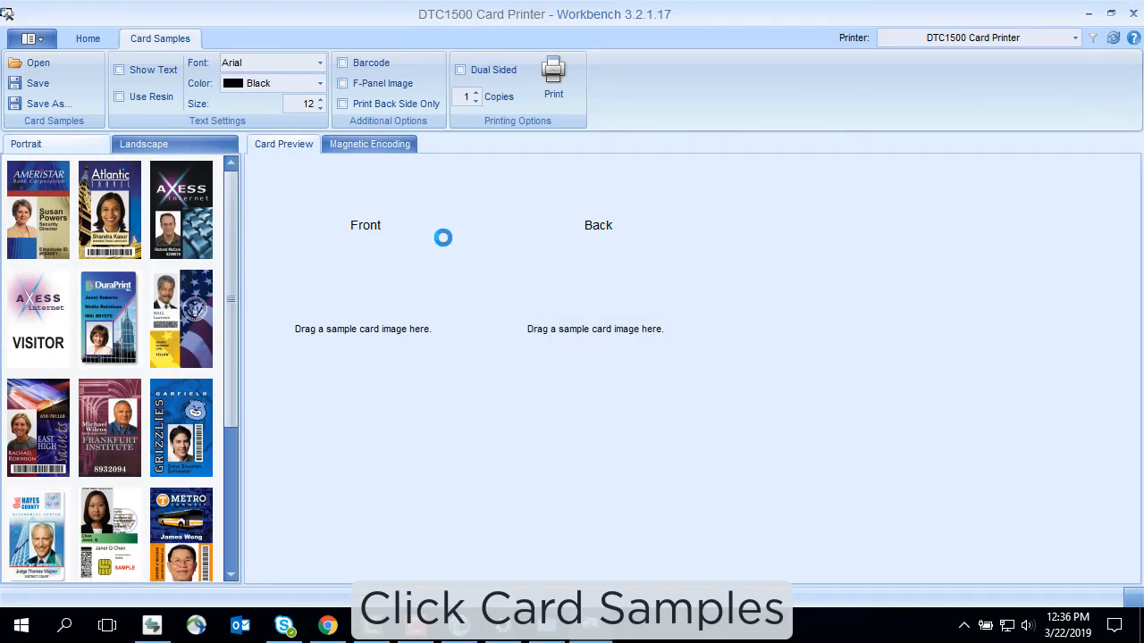
pyautogui.click(368, 143)
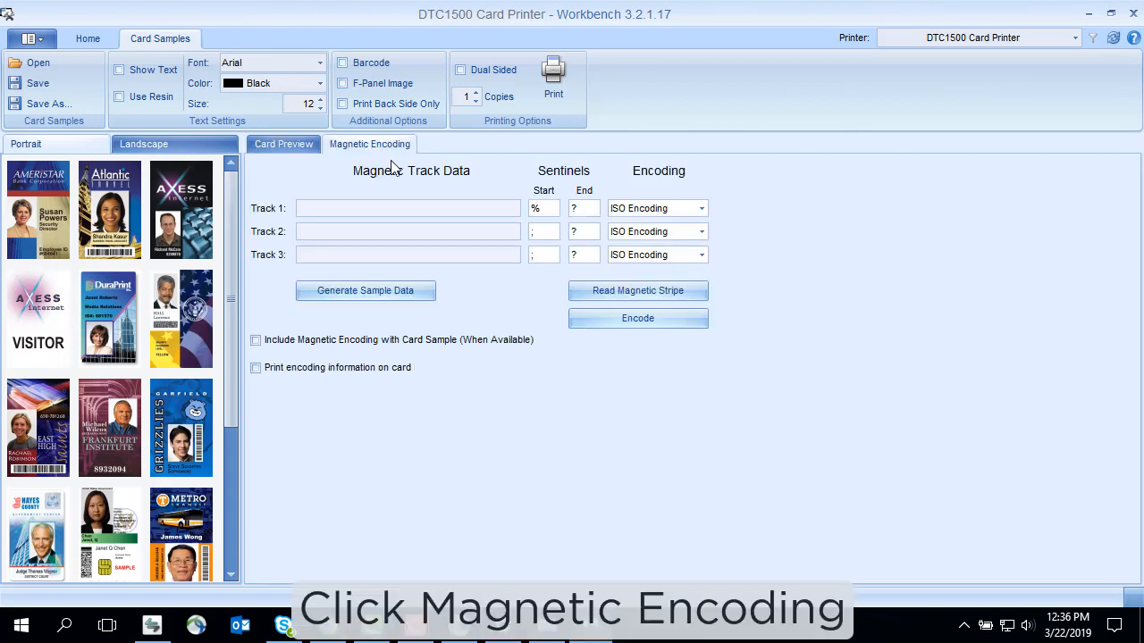